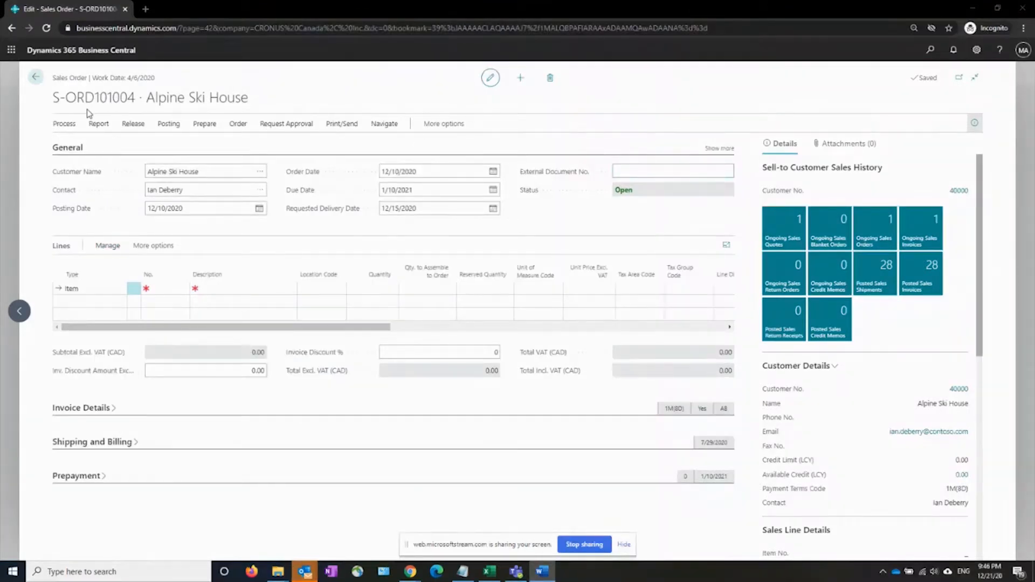
pyautogui.moveTo(113, 212)
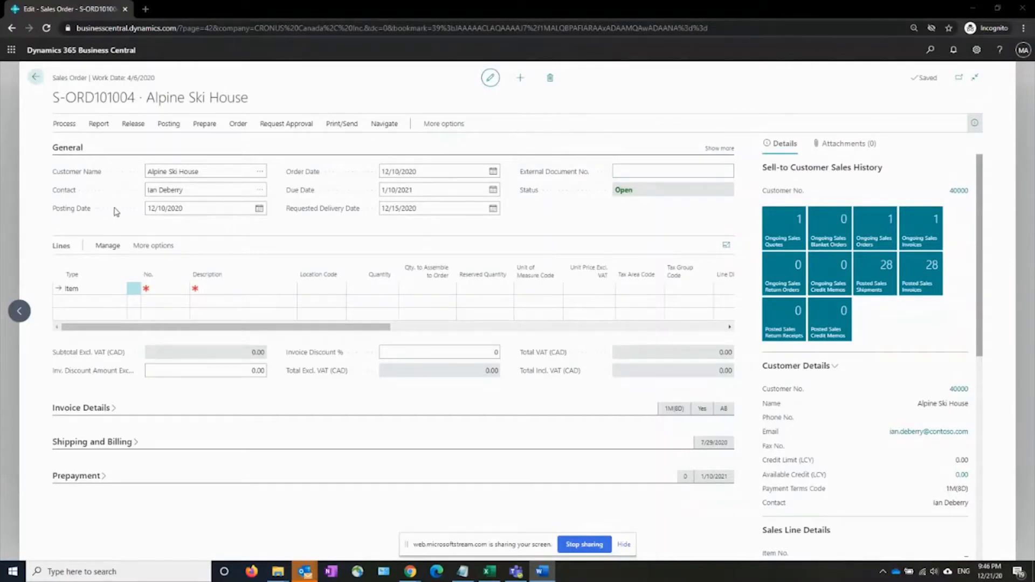
# Open Select Items from the order's Lines Manage menu to show the Items list
pyautogui.click(108, 245)
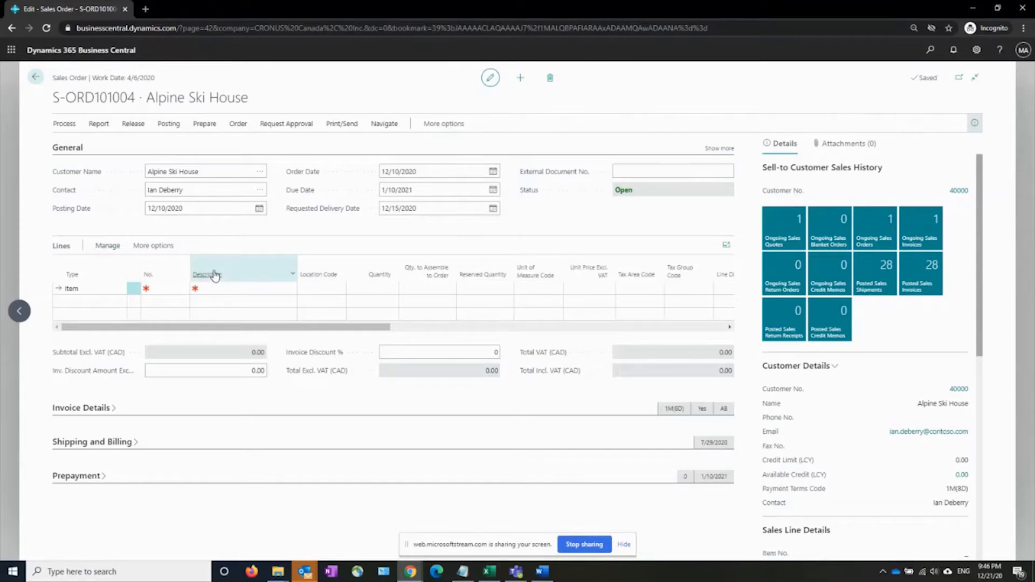
pyautogui.click(194, 289)
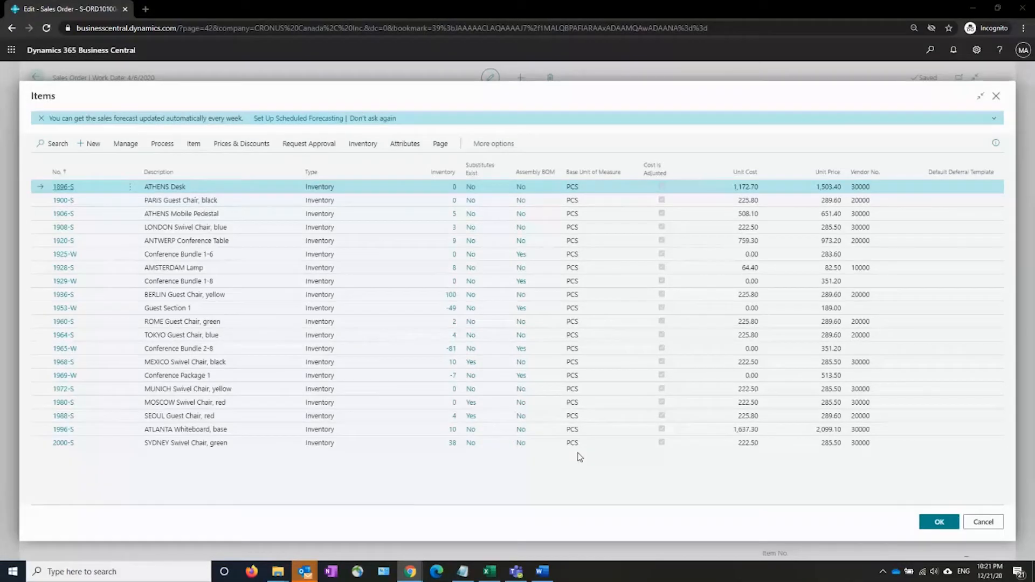
# Add items 1906-S, 1920-S and 1928-S (pedestal, conference table, lamp) to the order
pyautogui.click(181, 214)
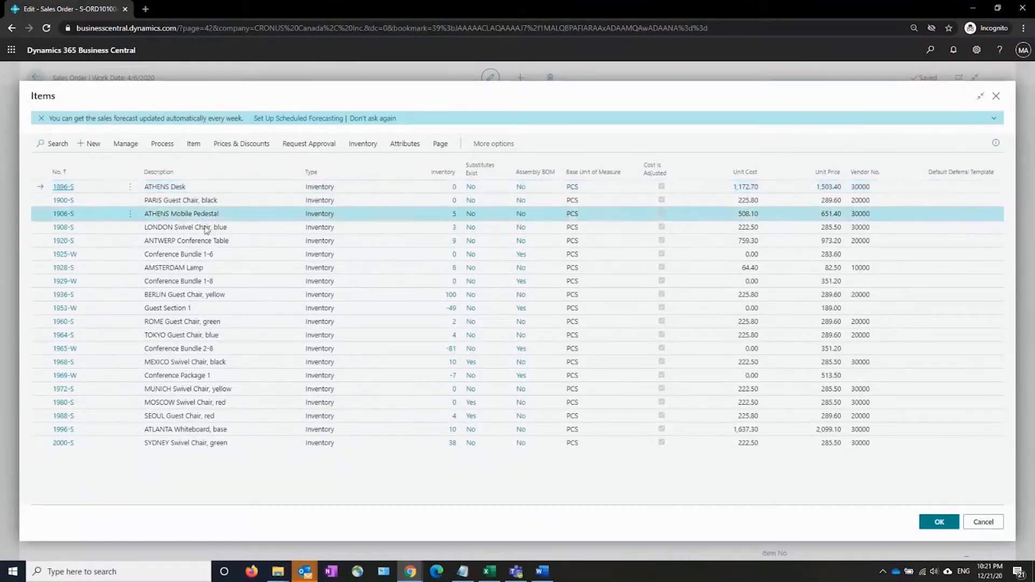
pyautogui.click(58, 241)
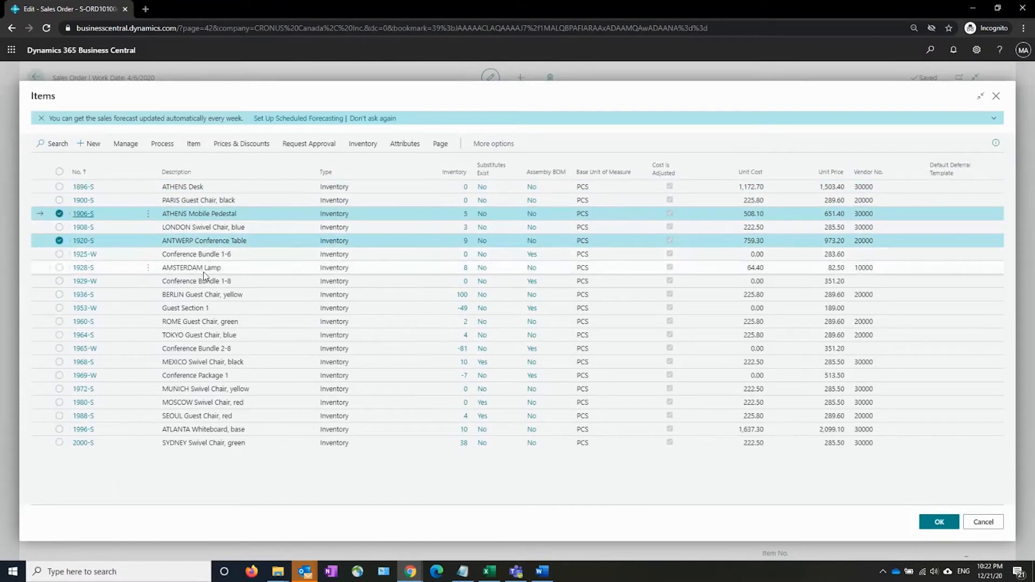
pyautogui.click(62, 268)
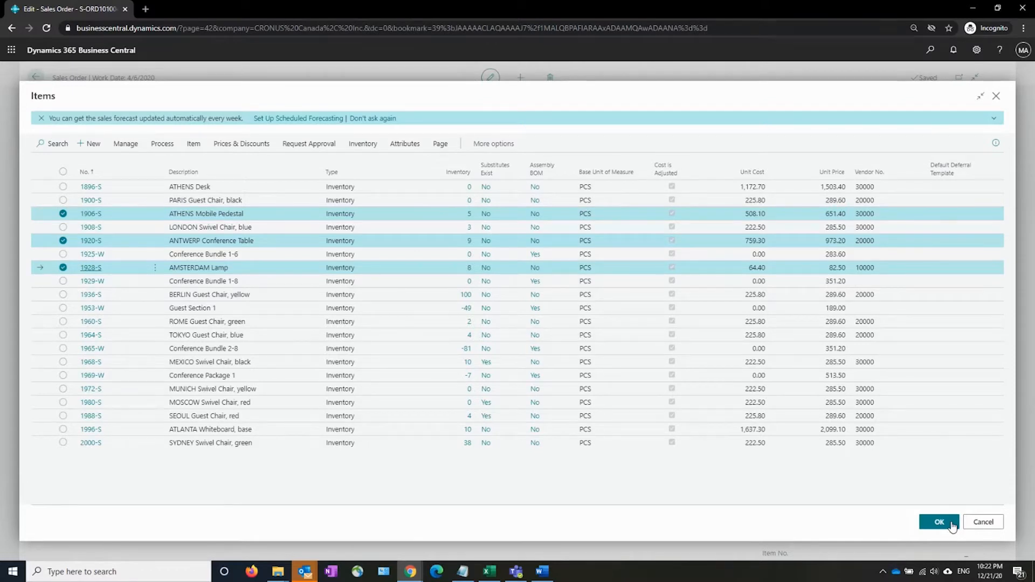
pyautogui.moveTo(175, 268)
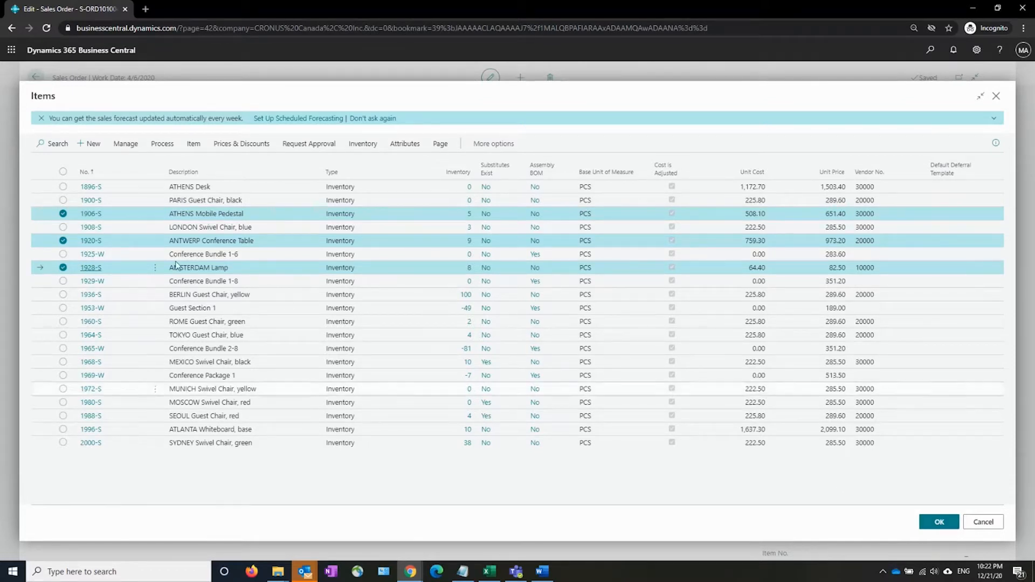
pyautogui.moveTo(811, 506)
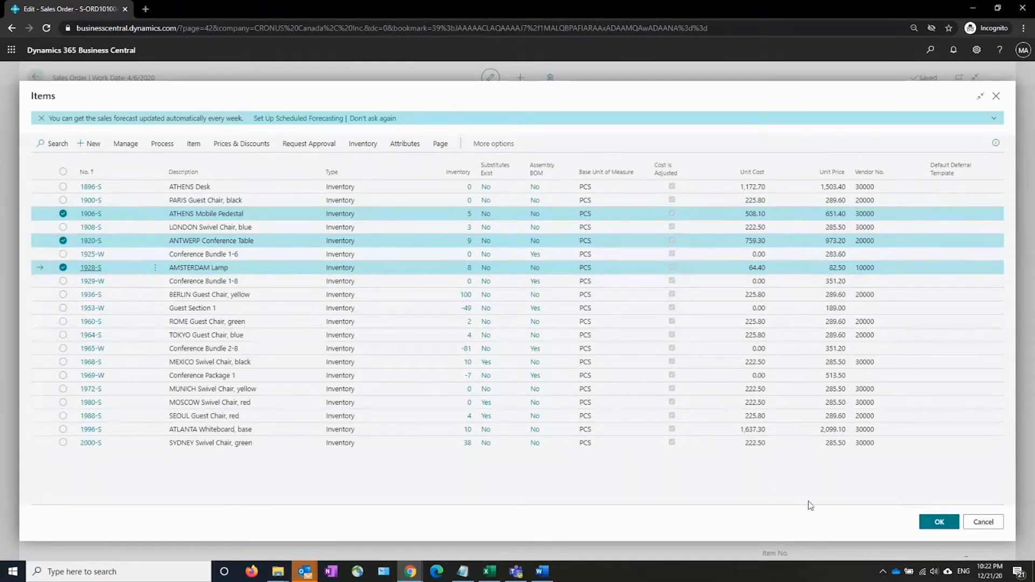
pyautogui.click(938, 521)
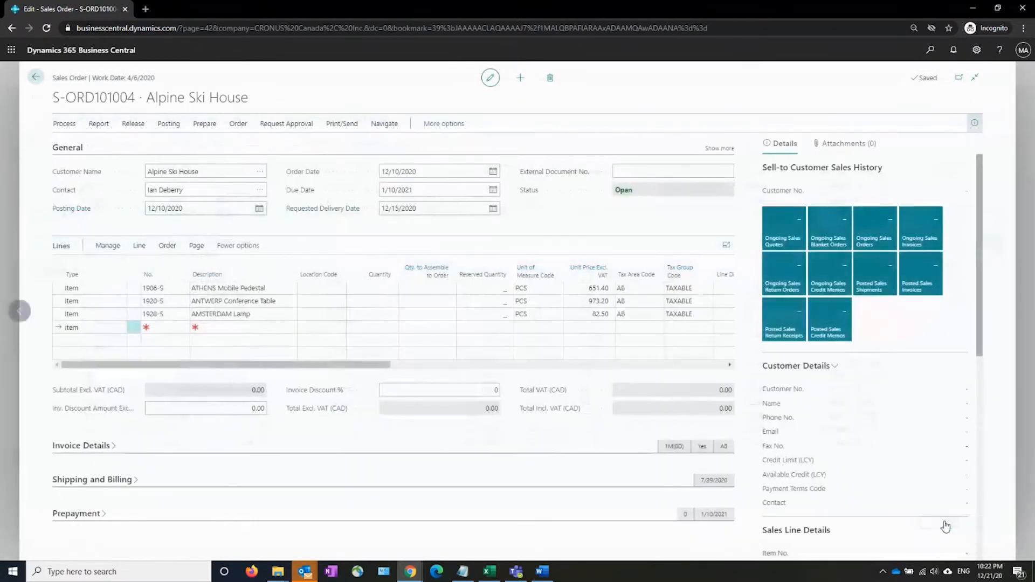
# Set quantity 1 on the three new lines, giving a 1,707.10 CAD subtotal
pyautogui.click(227, 288)
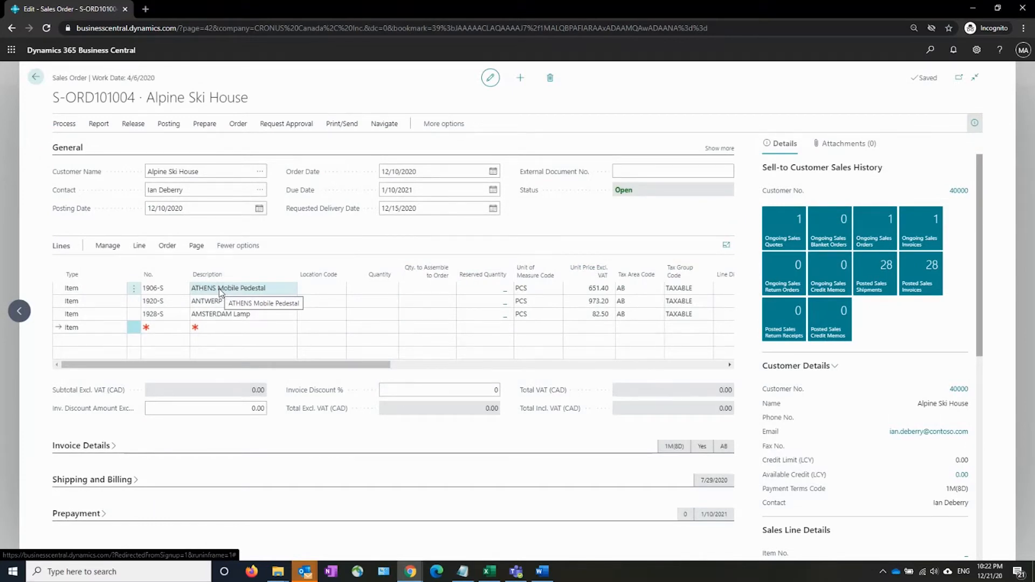
pyautogui.click(476, 307)
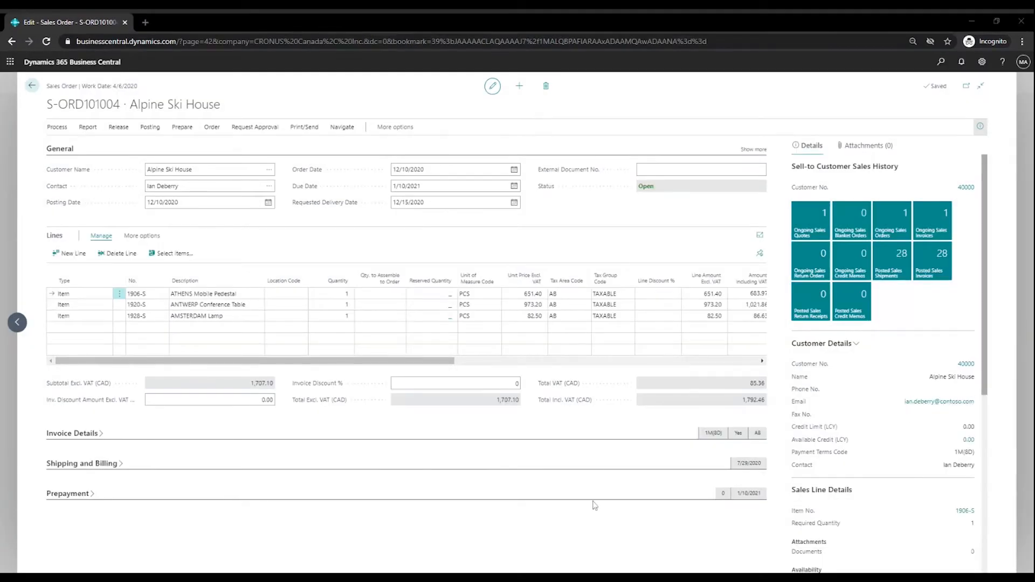
pyautogui.moveTo(630, 433)
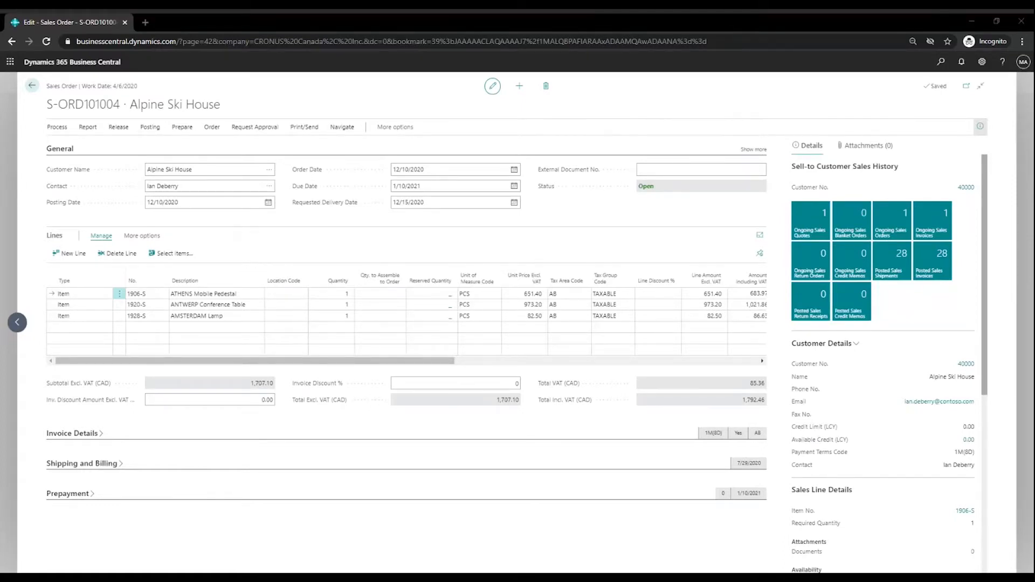
pyautogui.moveTo(585, 412)
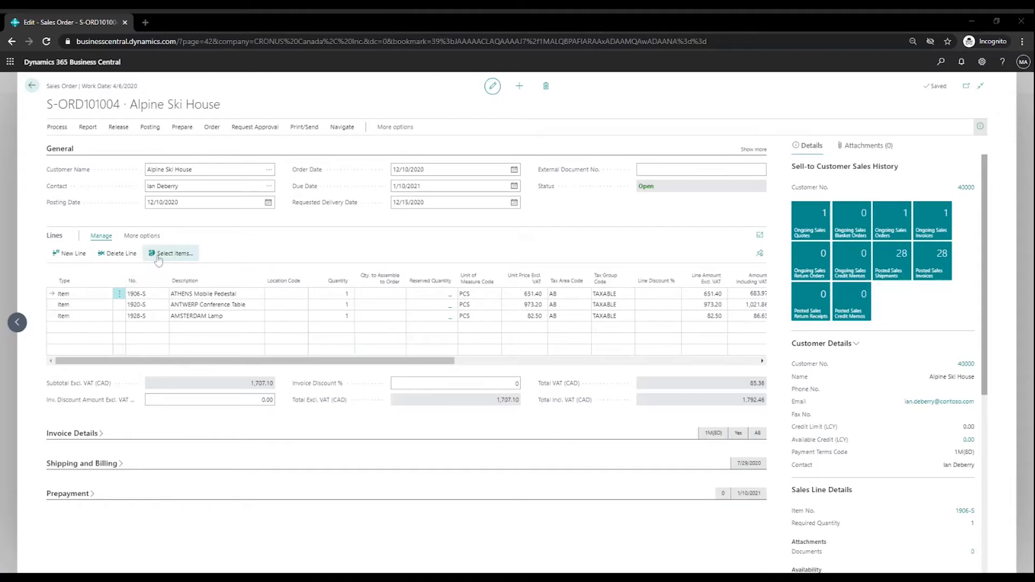
# Reopen Select Items and search the Items list for 'cha' to show chairs
pyautogui.click(173, 253)
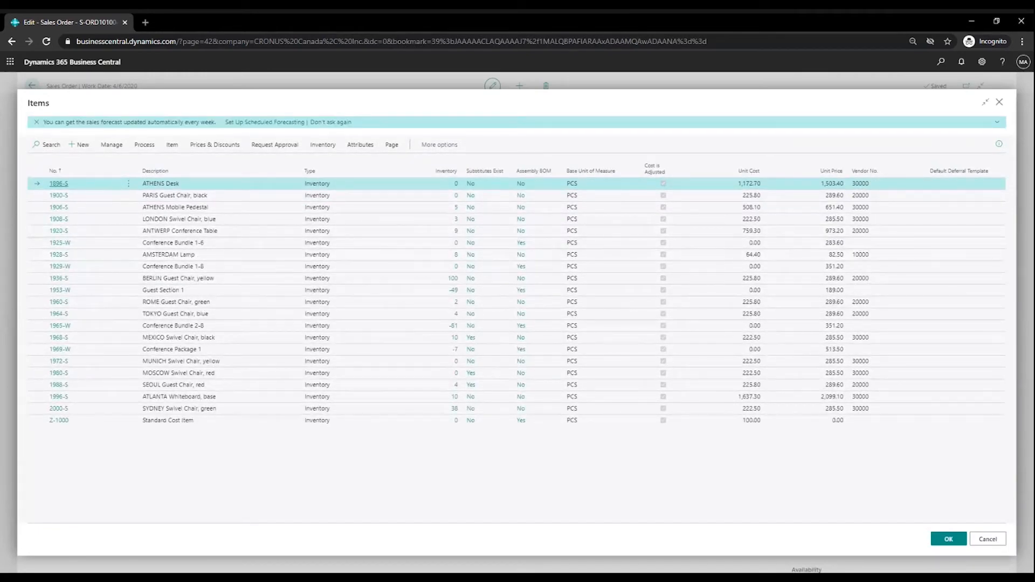
pyautogui.moveTo(126, 157)
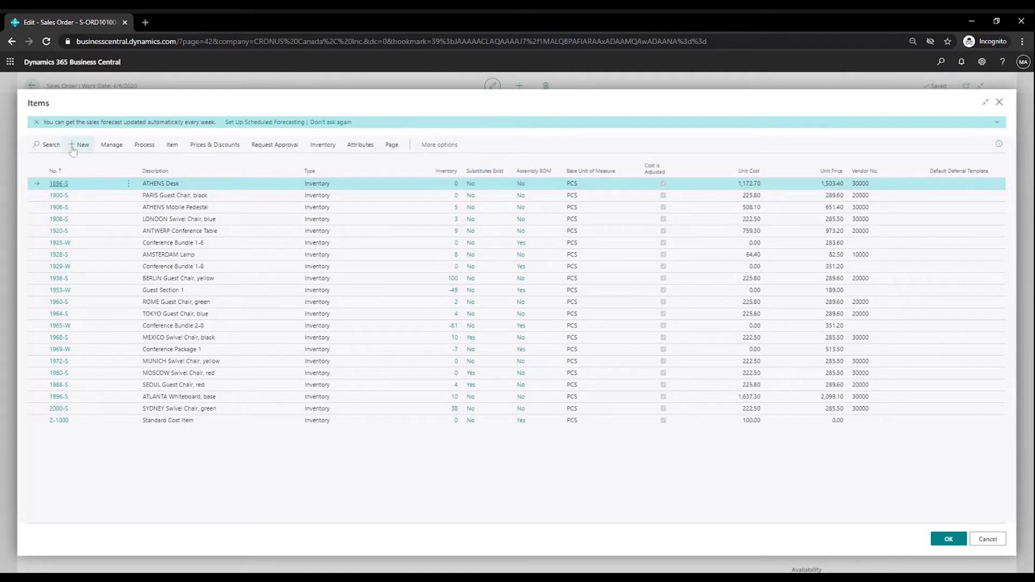
pyautogui.write('chair')
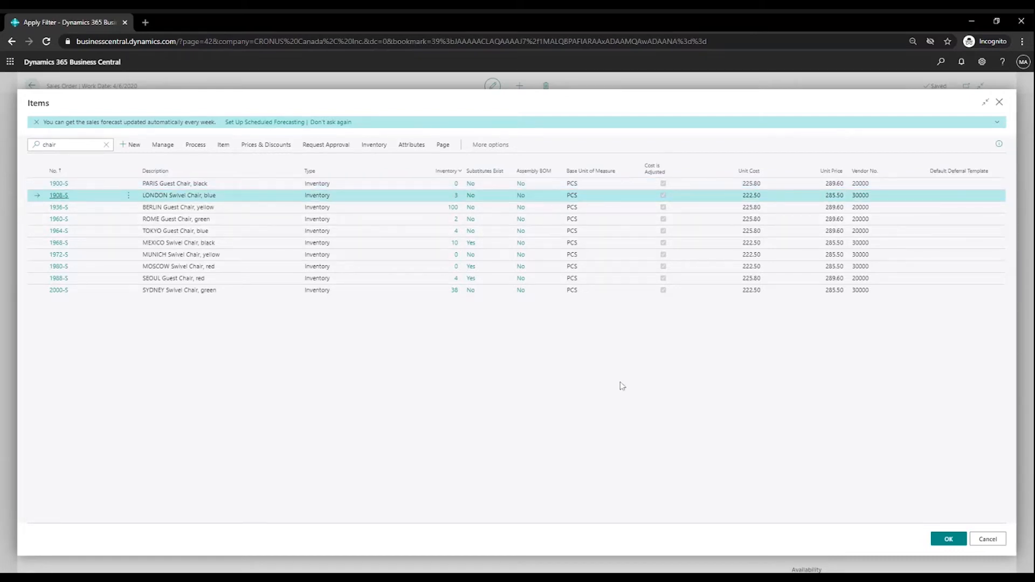
pyautogui.moveTo(627, 383)
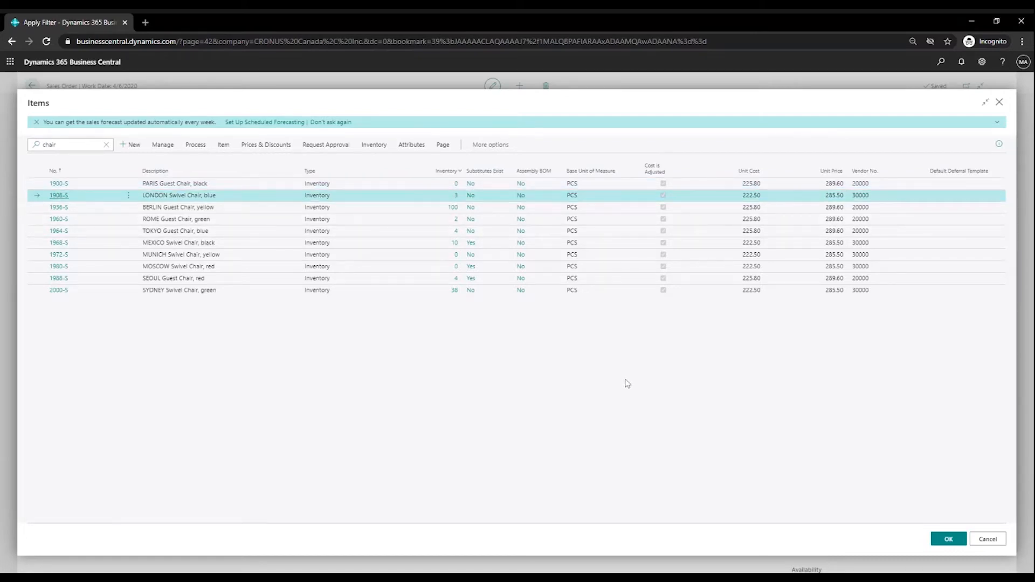
pyautogui.moveTo(497, 396)
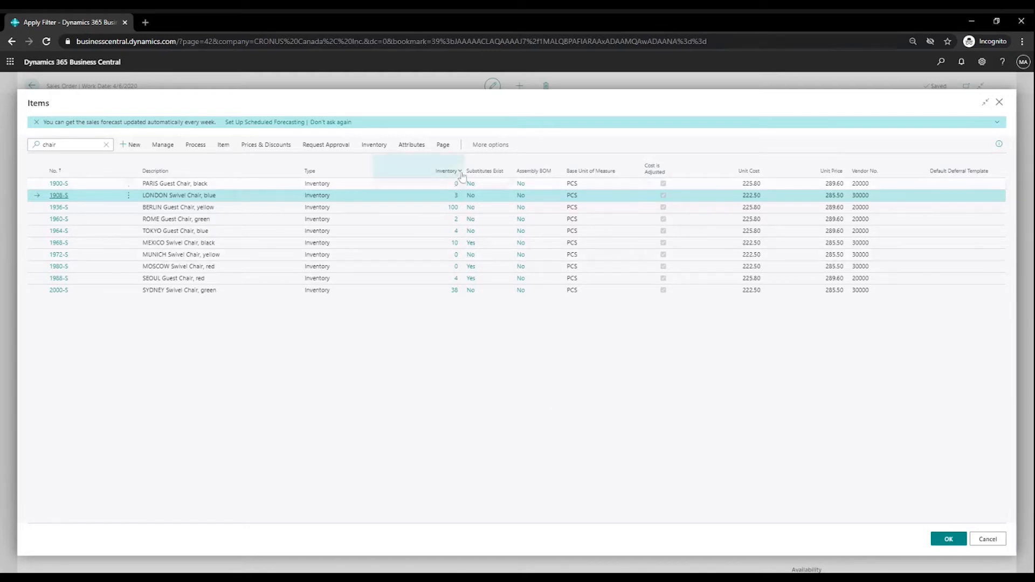
# Filter the chair list's Inventory column to <>0, leaving seven chairs
pyautogui.click(459, 171)
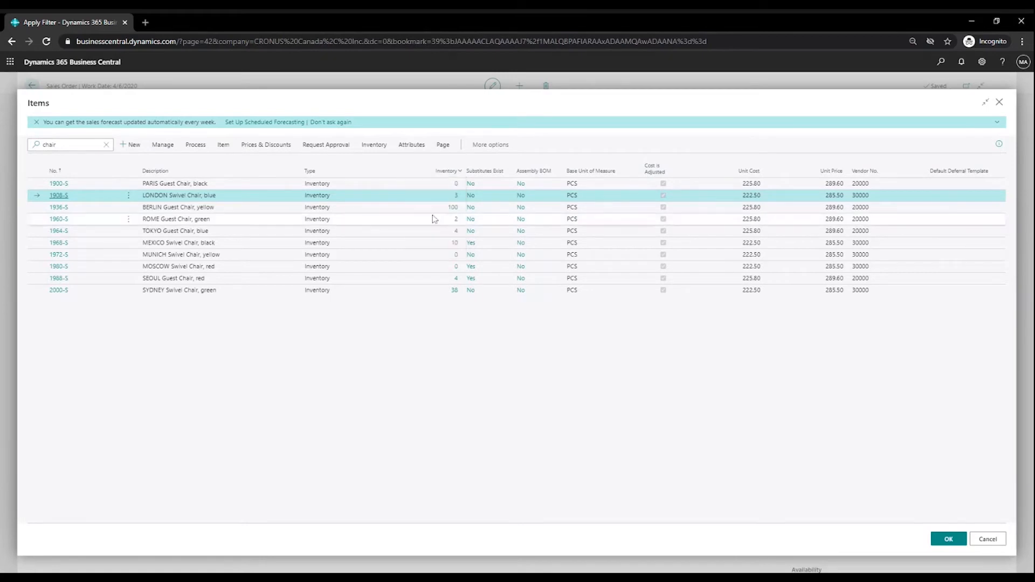
pyautogui.click(447, 170)
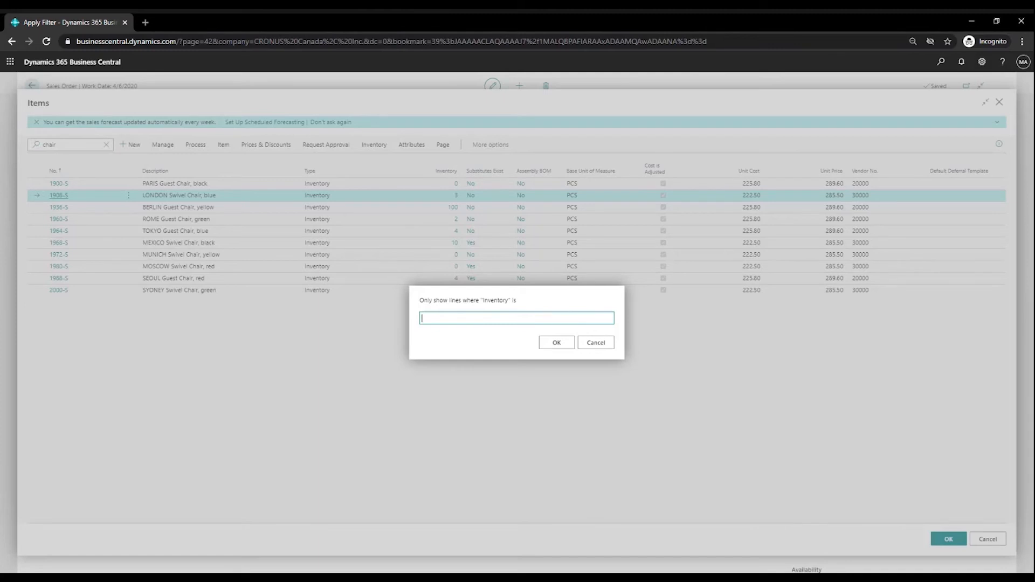
pyautogui.write('<>')
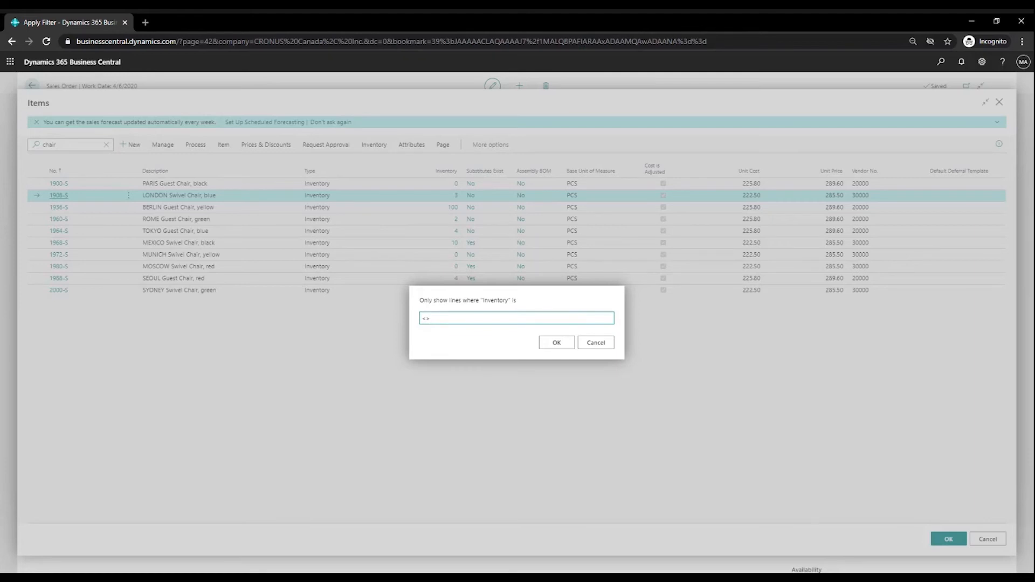
pyautogui.write('0')
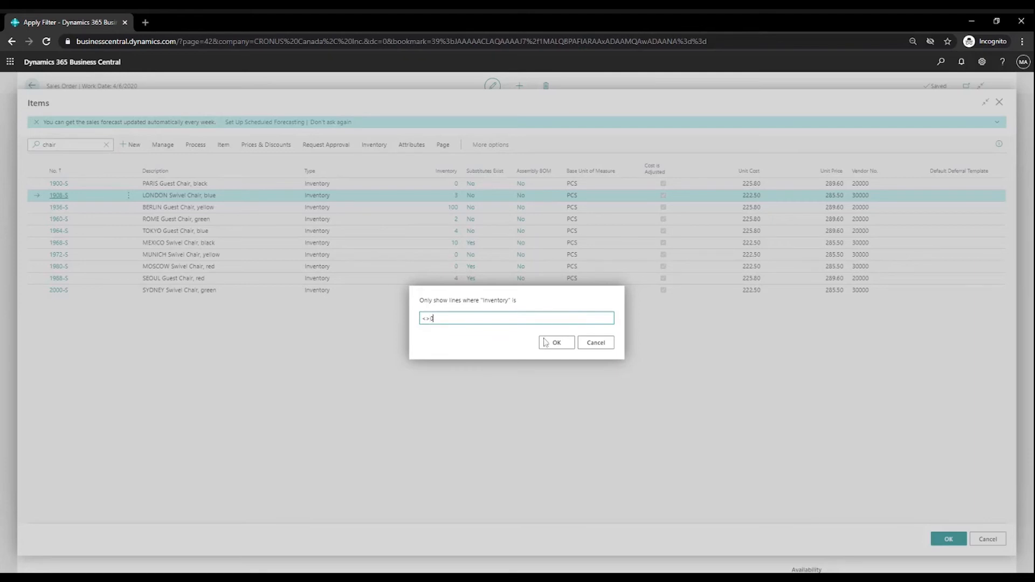
pyautogui.click(555, 342)
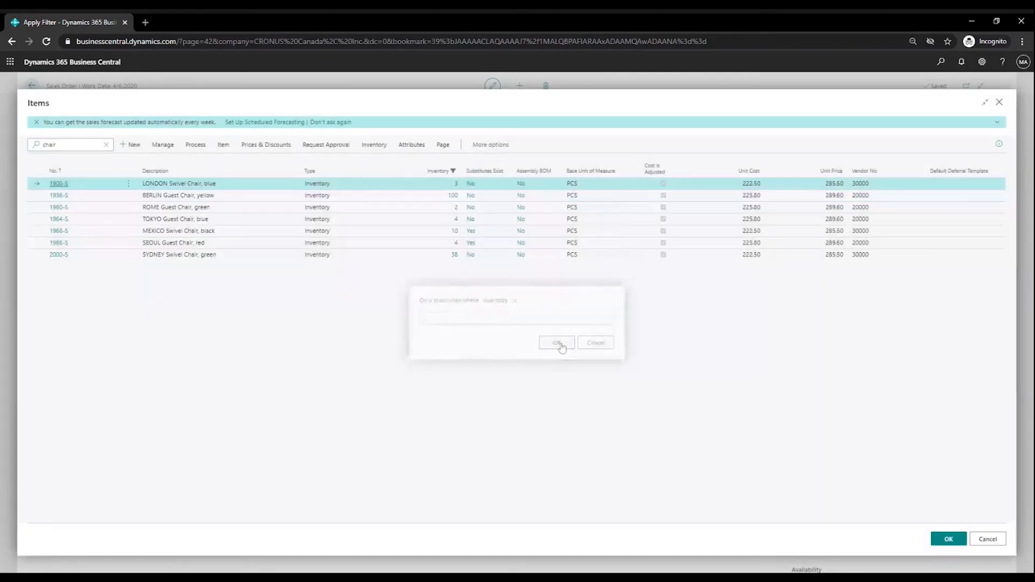
pyautogui.click(555, 343)
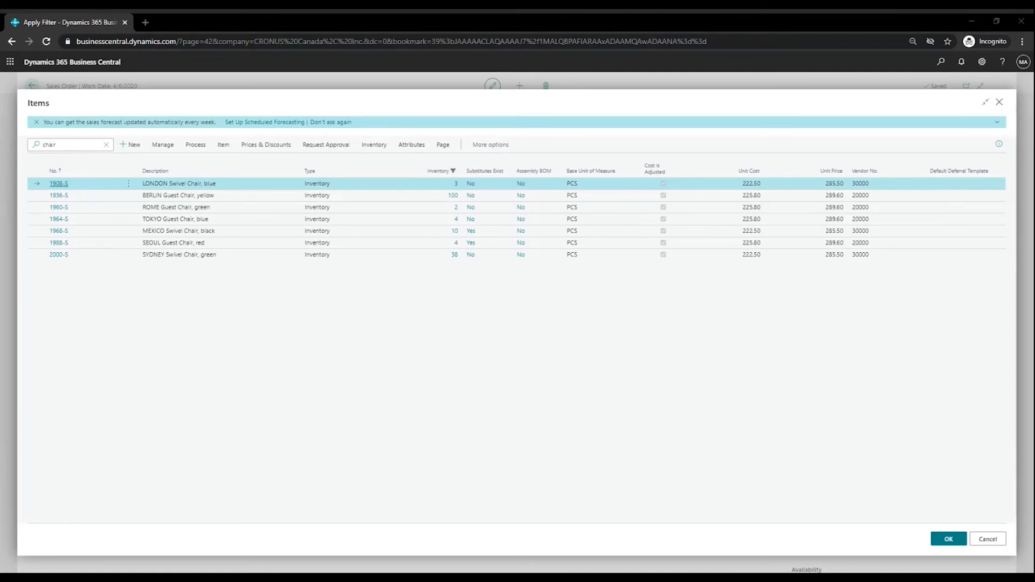
pyautogui.moveTo(666, 366)
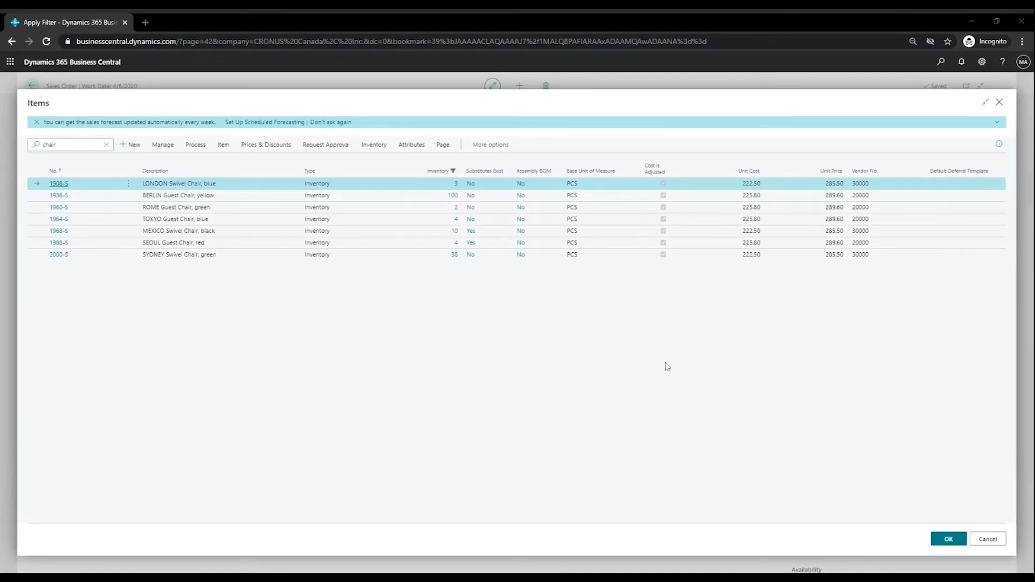
# Add chairs 1960-S (ROME, green) and 1988-S (SEOUL, red) to the order
pyautogui.click(58, 207)
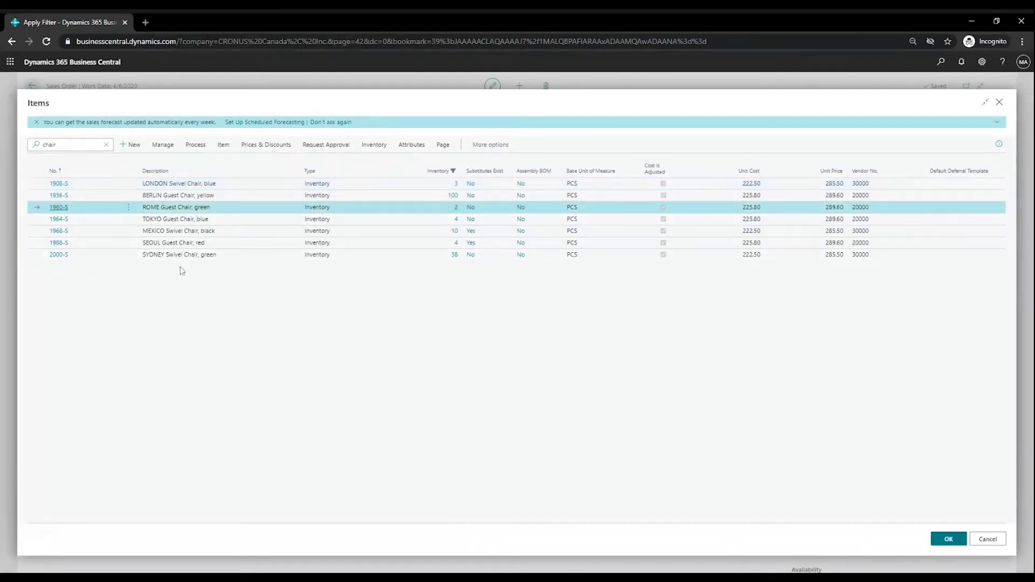
pyautogui.click(86, 243)
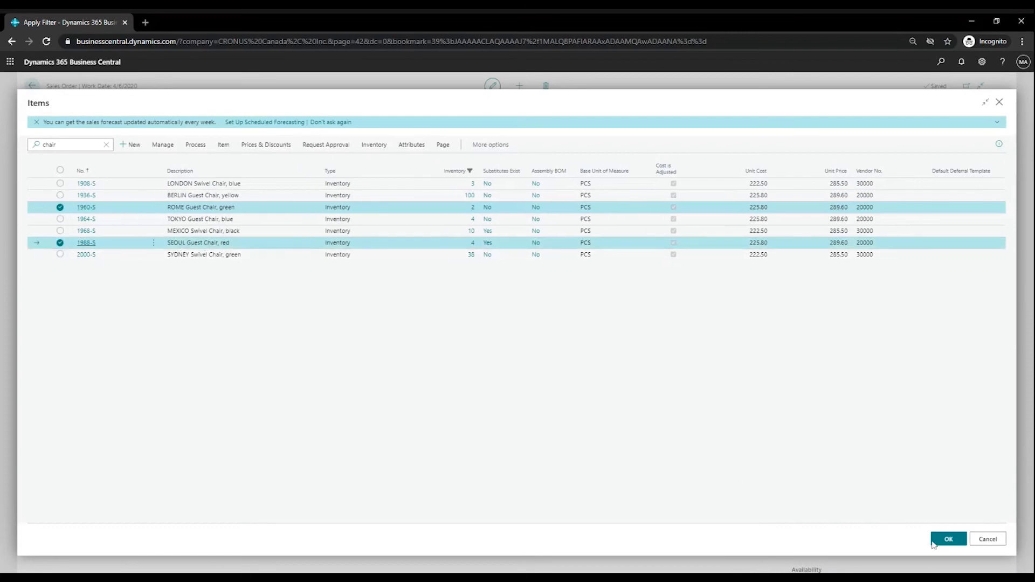
pyautogui.click(948, 538)
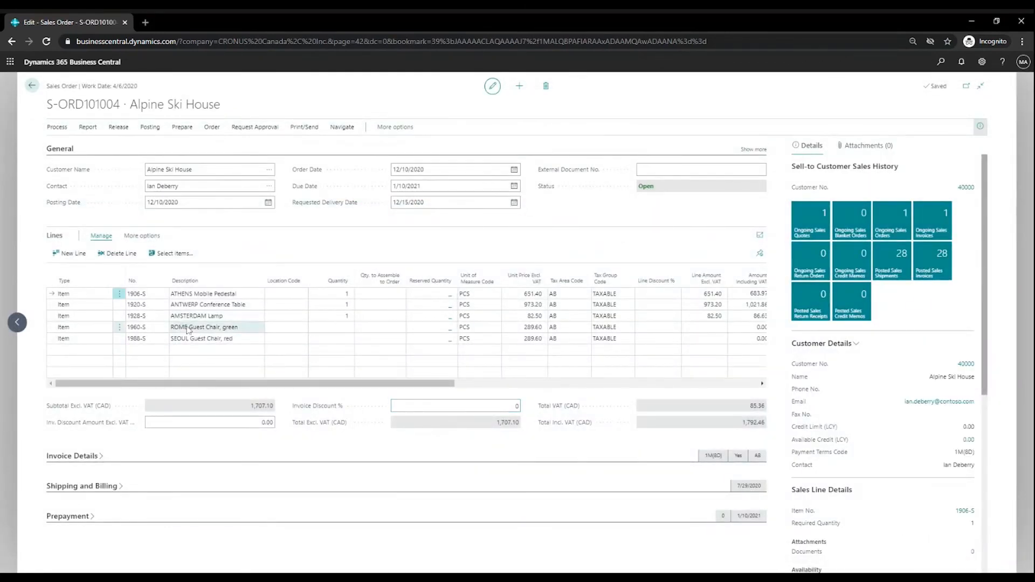
pyautogui.click(201, 338)
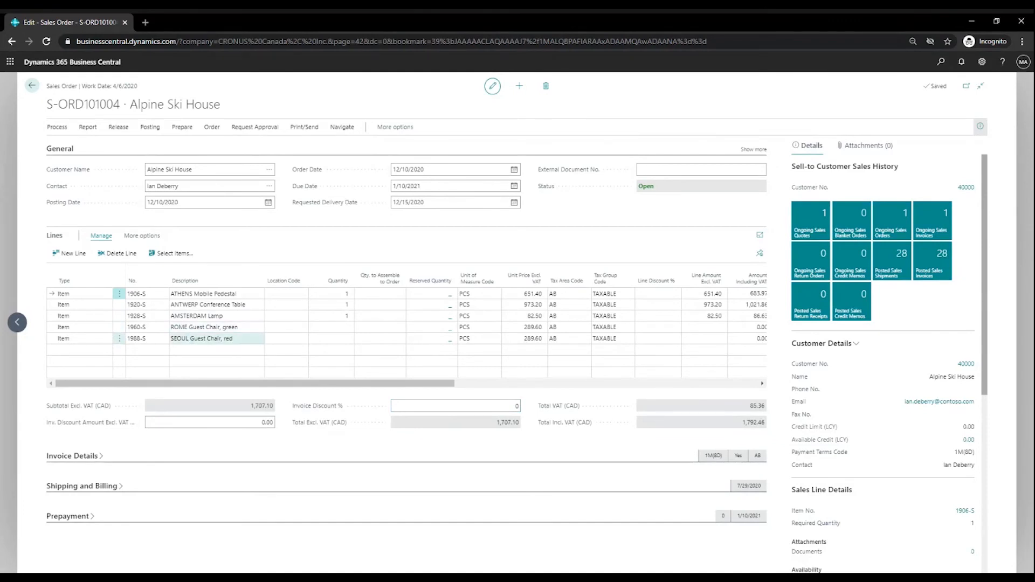
pyautogui.click(336, 338)
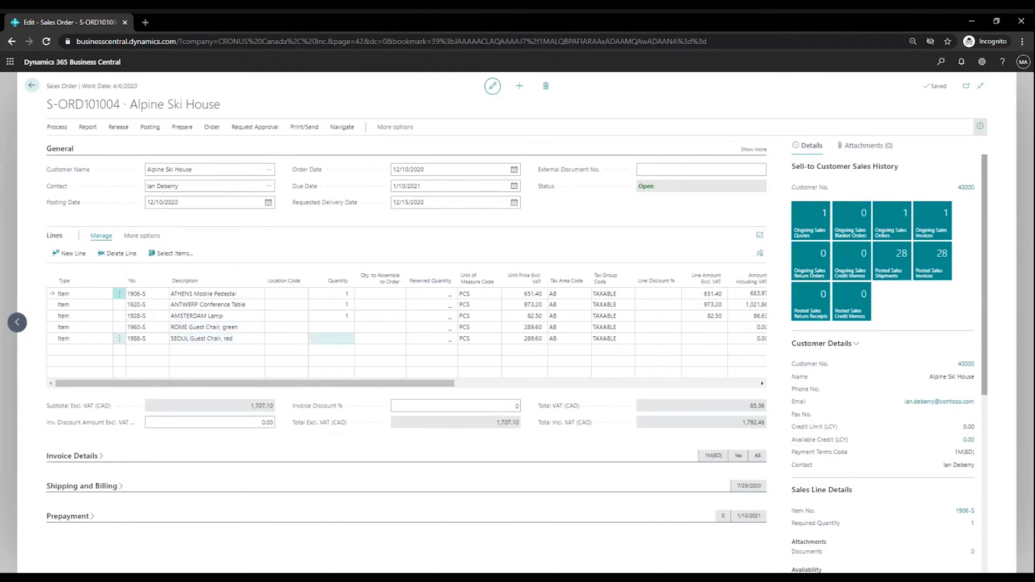